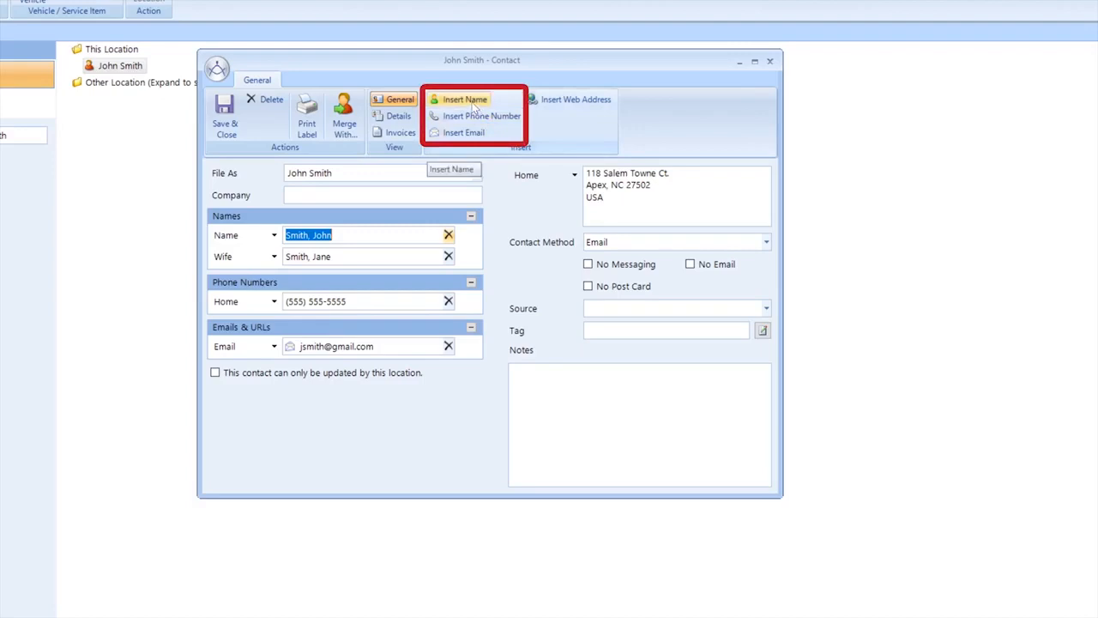
{"action": "left_click", "coordinate": [464, 98]}
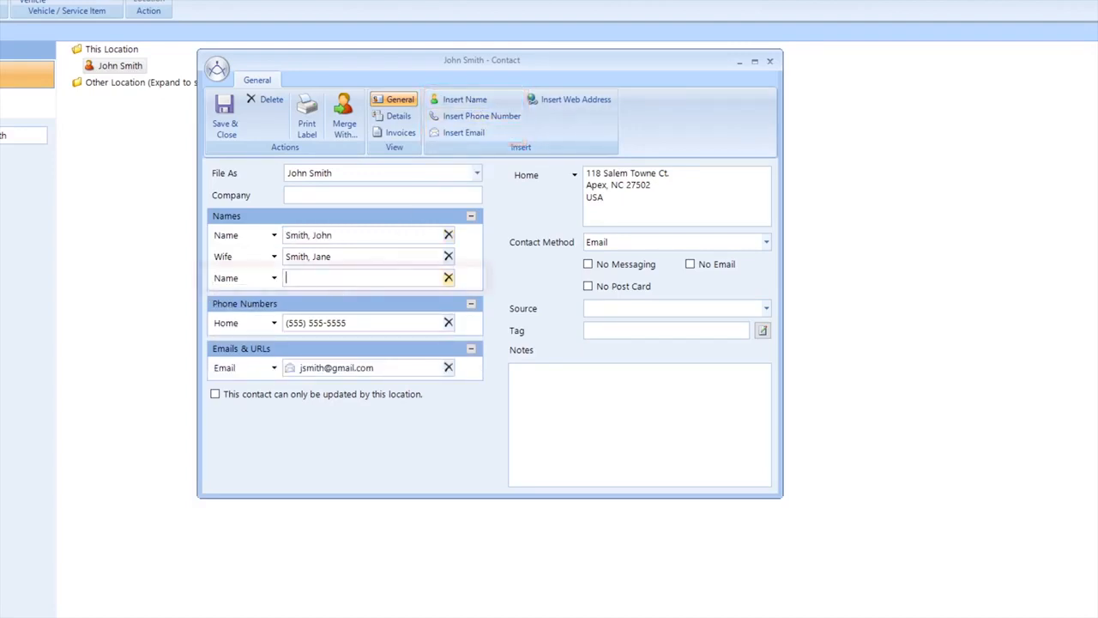
{"action": "type", "text": "Jack S"}
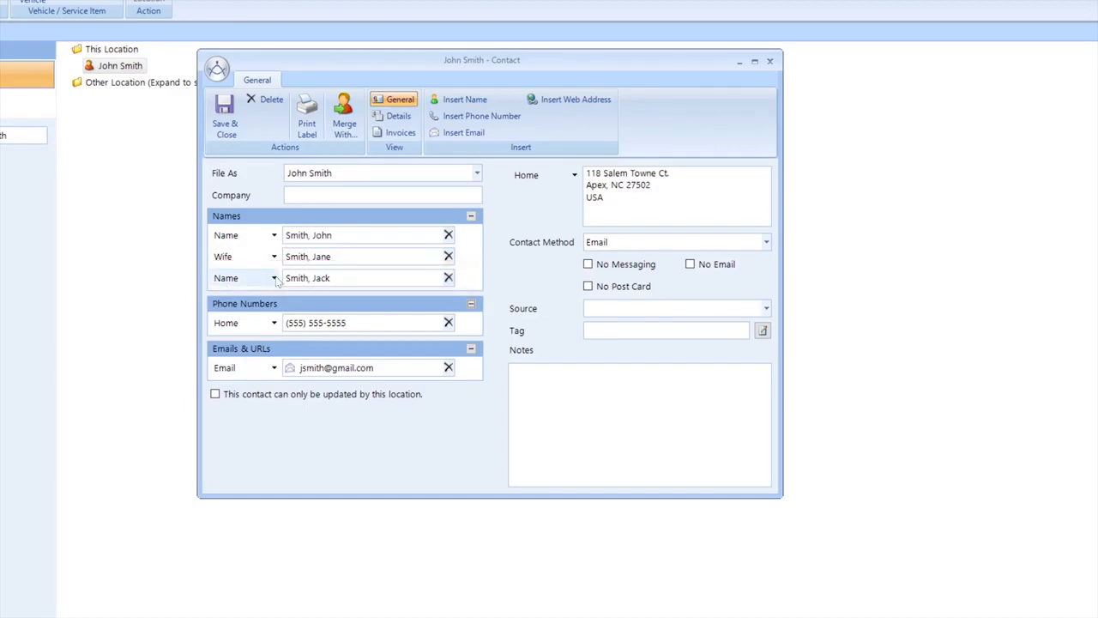
{"action": "left_click", "coordinate": [274, 277]}
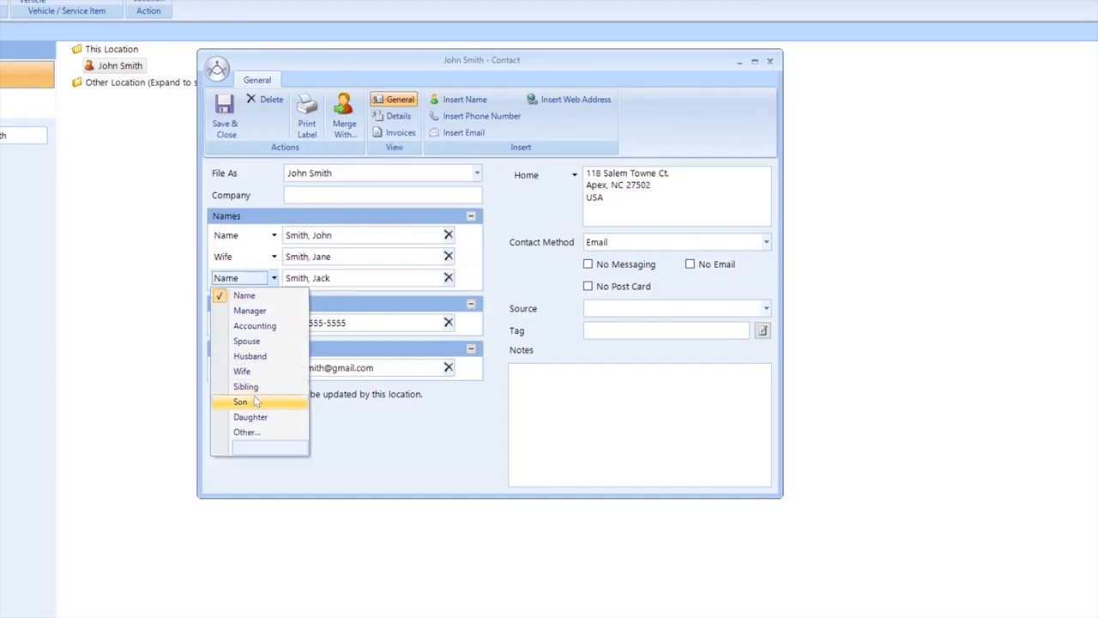
{"action": "left_click", "coordinate": [240, 401]}
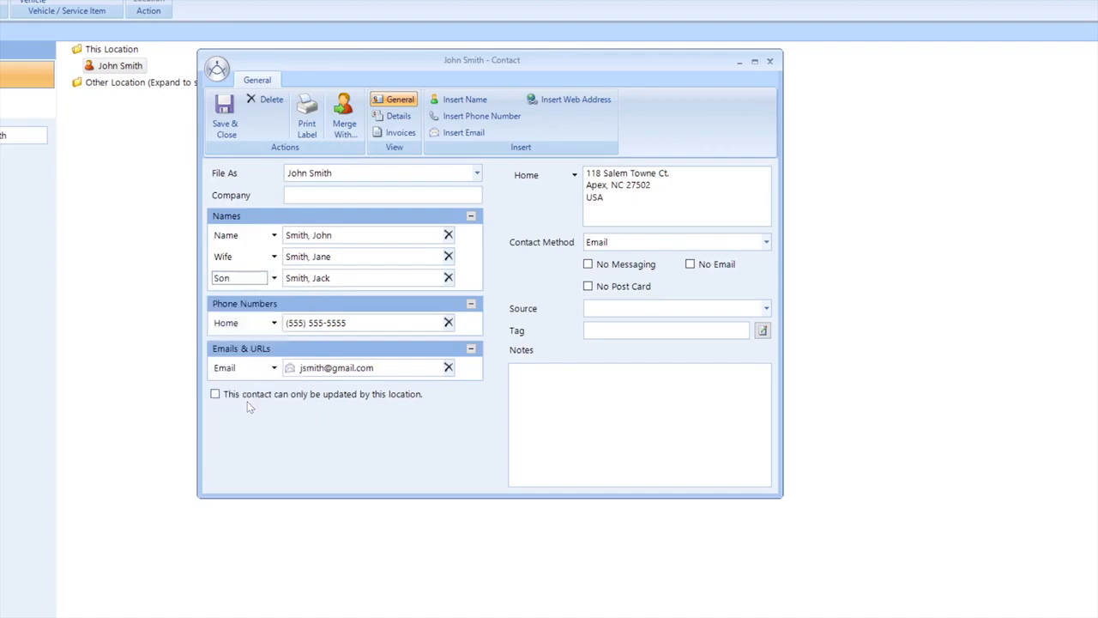
{"action": "mouse_move", "coordinate": [503, 260]}
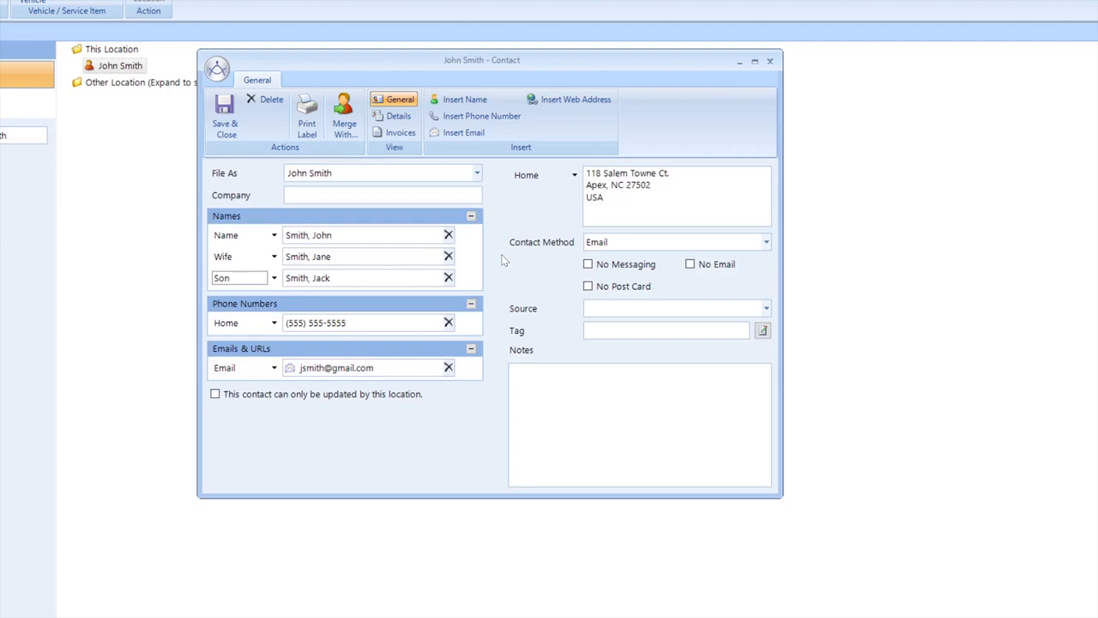
{"action": "mouse_move", "coordinate": [482, 116]}
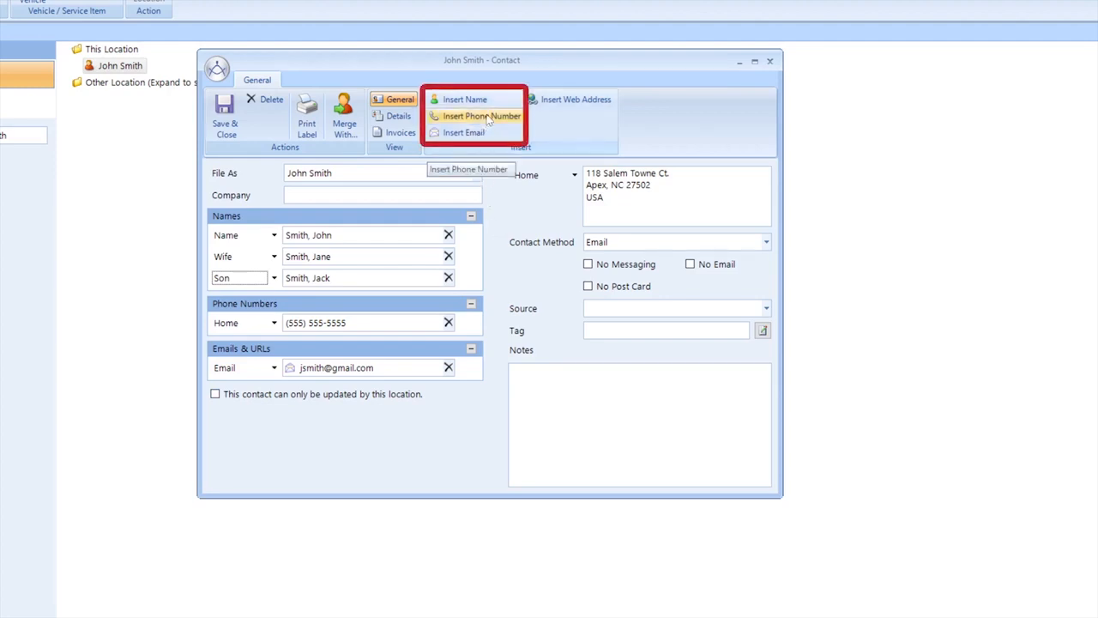
{"action": "left_click", "coordinate": [481, 116]}
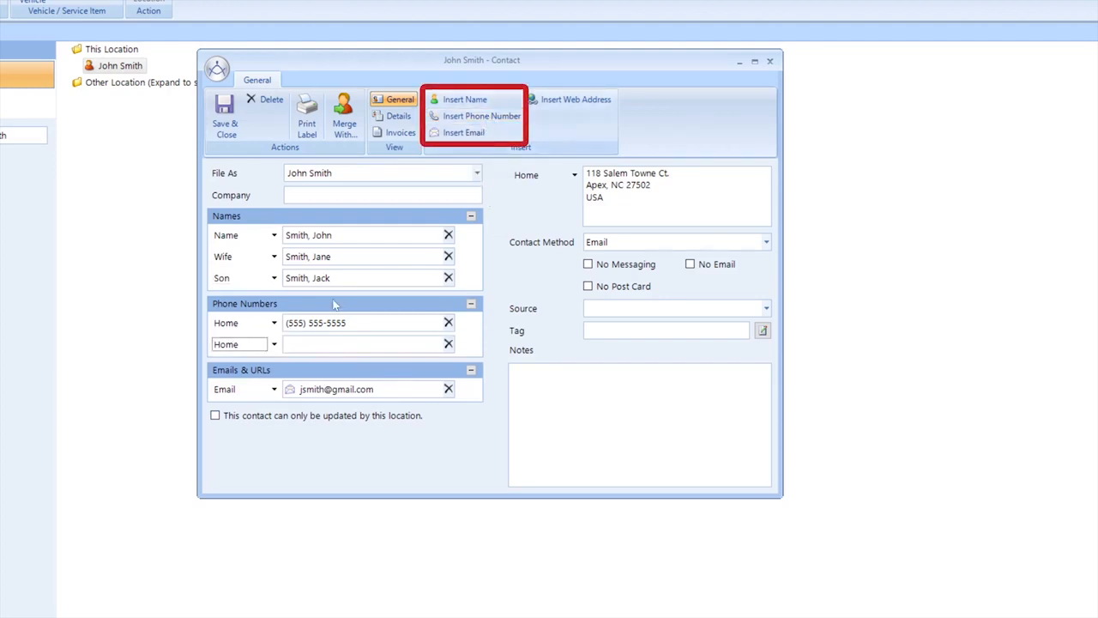
{"action": "type", "text": "55555"}
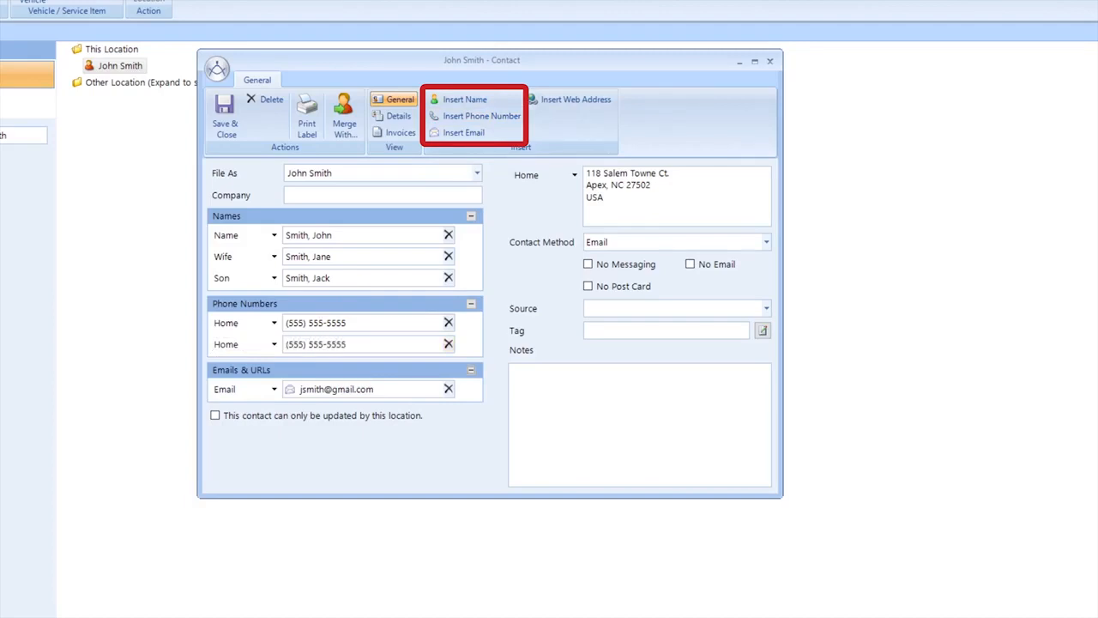
{"action": "left_click", "coordinate": [464, 132]}
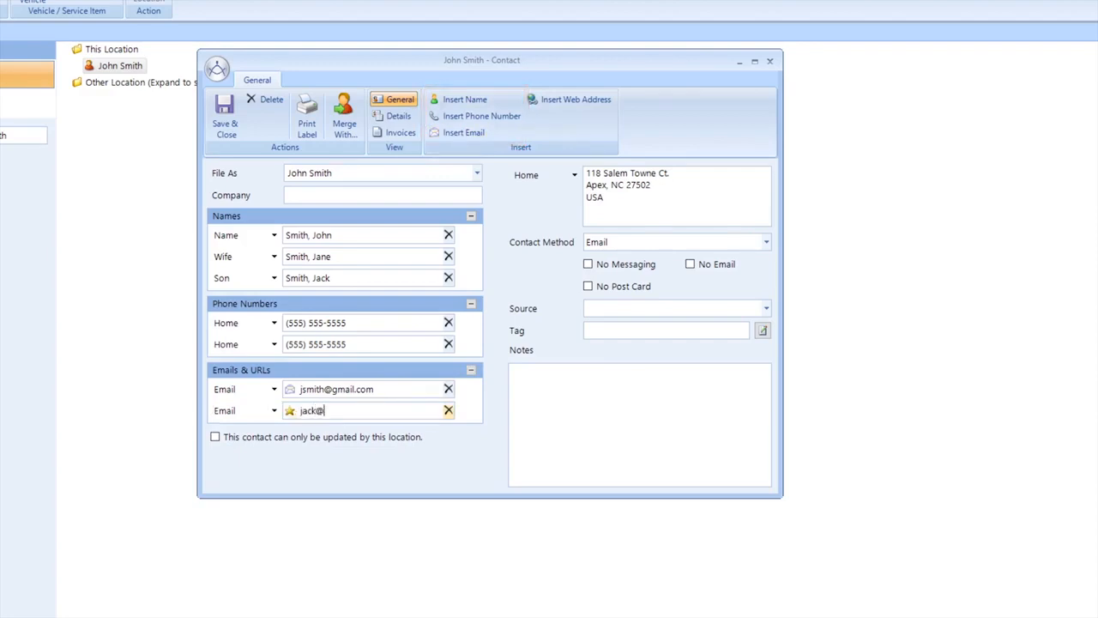
{"action": "type", "text": "email.com"}
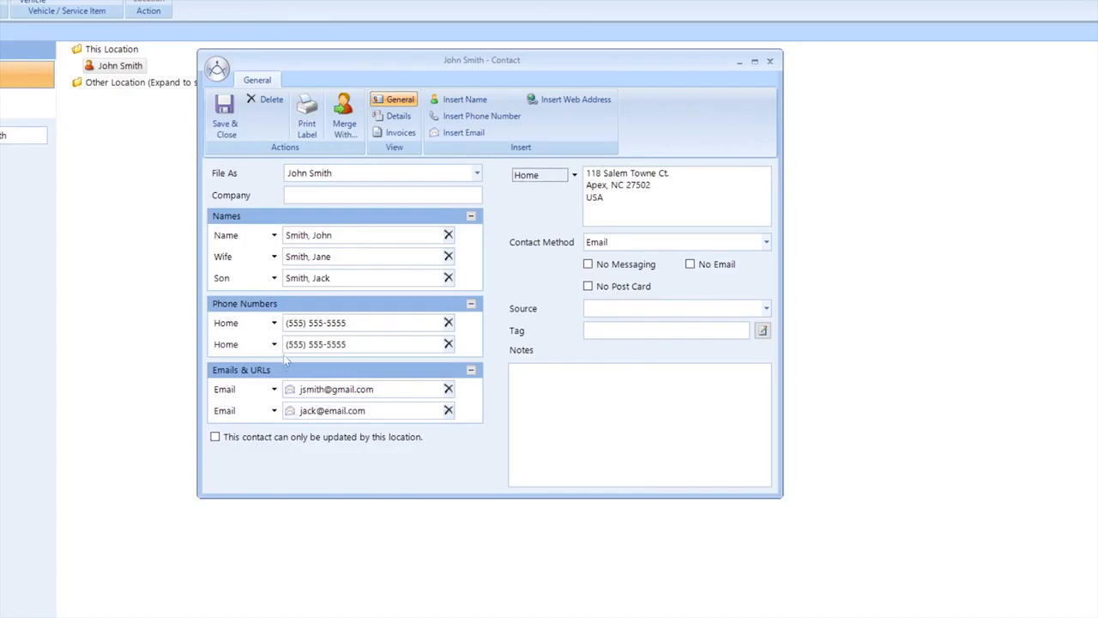
Give the second phone number the custom label 'Jack's Cell' via Other...
{"action": "left_click", "coordinate": [272, 344]}
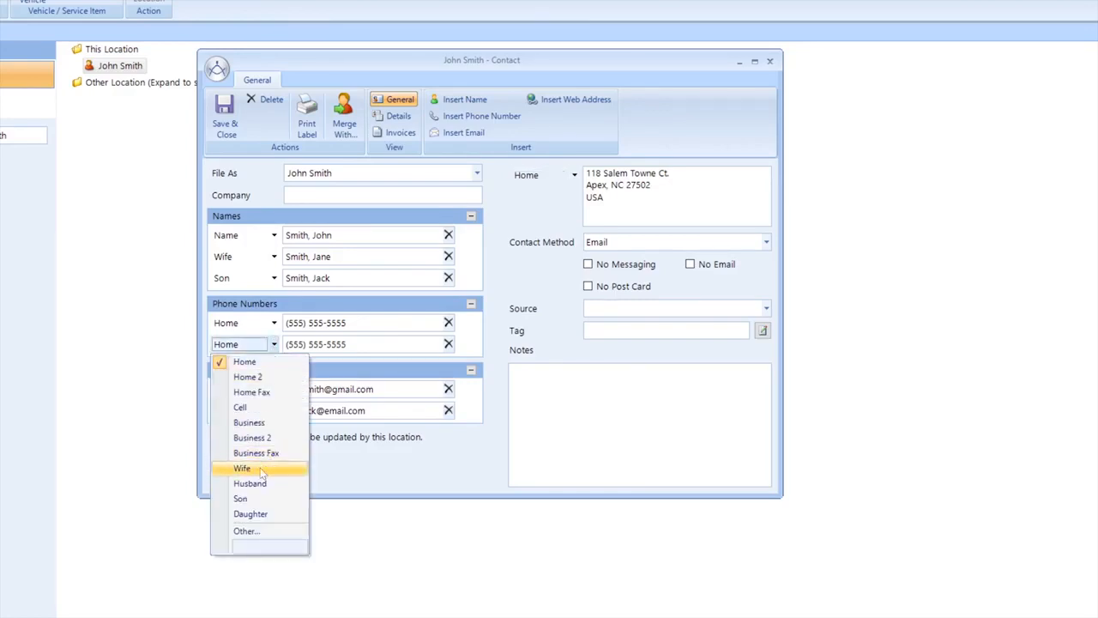
{"action": "mouse_move", "coordinate": [254, 499]}
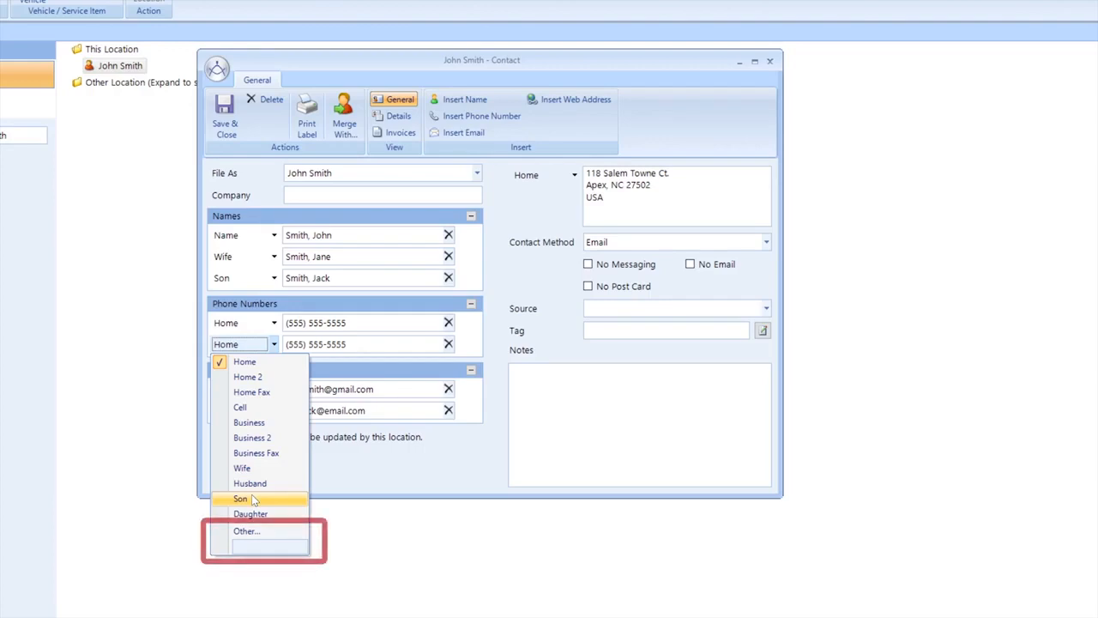
{"action": "left_click", "coordinate": [247, 531]}
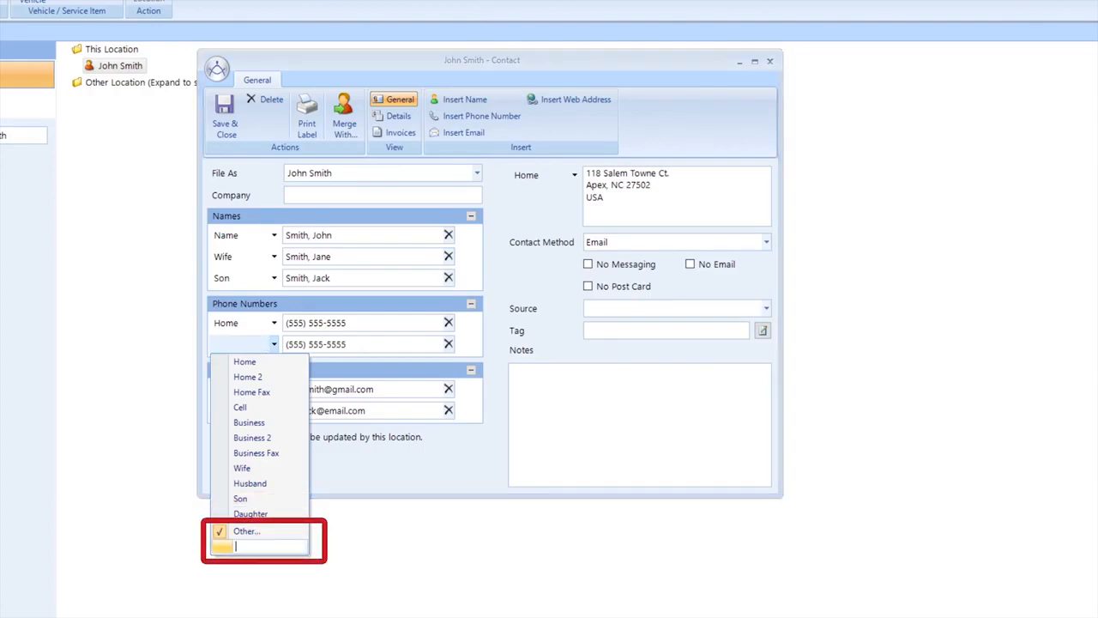
{"action": "type", "text": "Jack"}
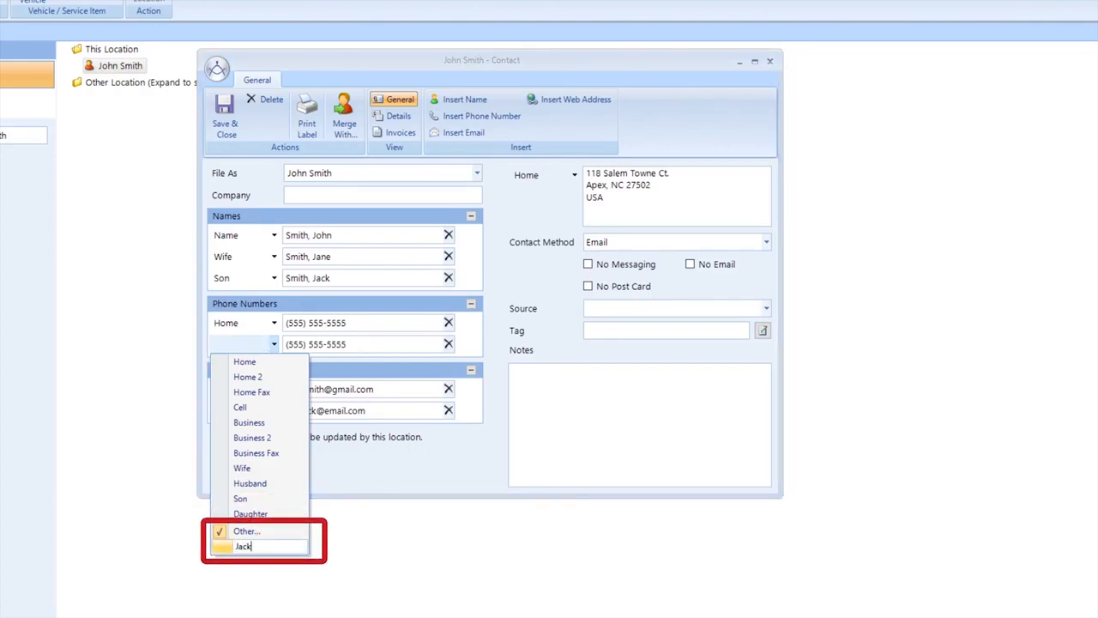
{"action": "type", "text": "'s Cell"}
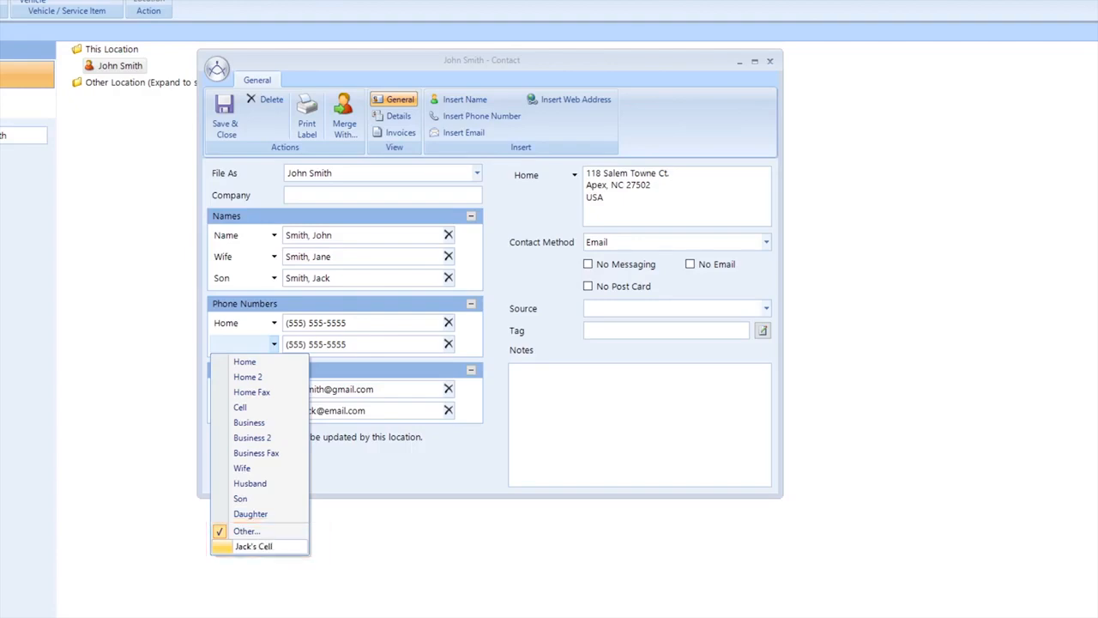
{"action": "left_click", "coordinate": [253, 547]}
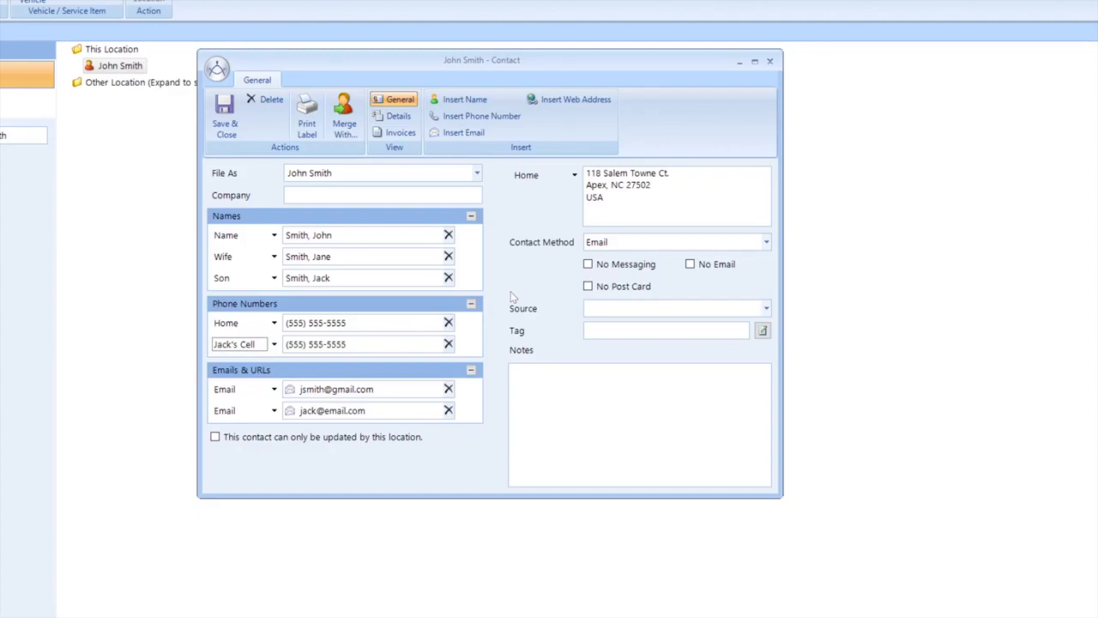
{"action": "mouse_move", "coordinate": [535, 241]}
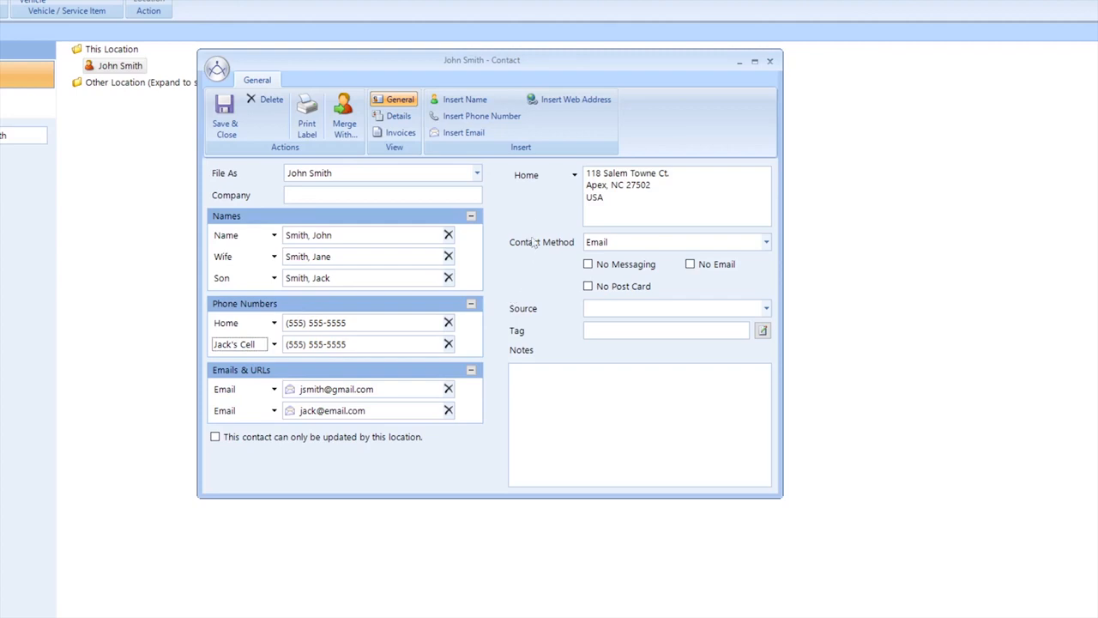
{"action": "mouse_move", "coordinate": [541, 206]}
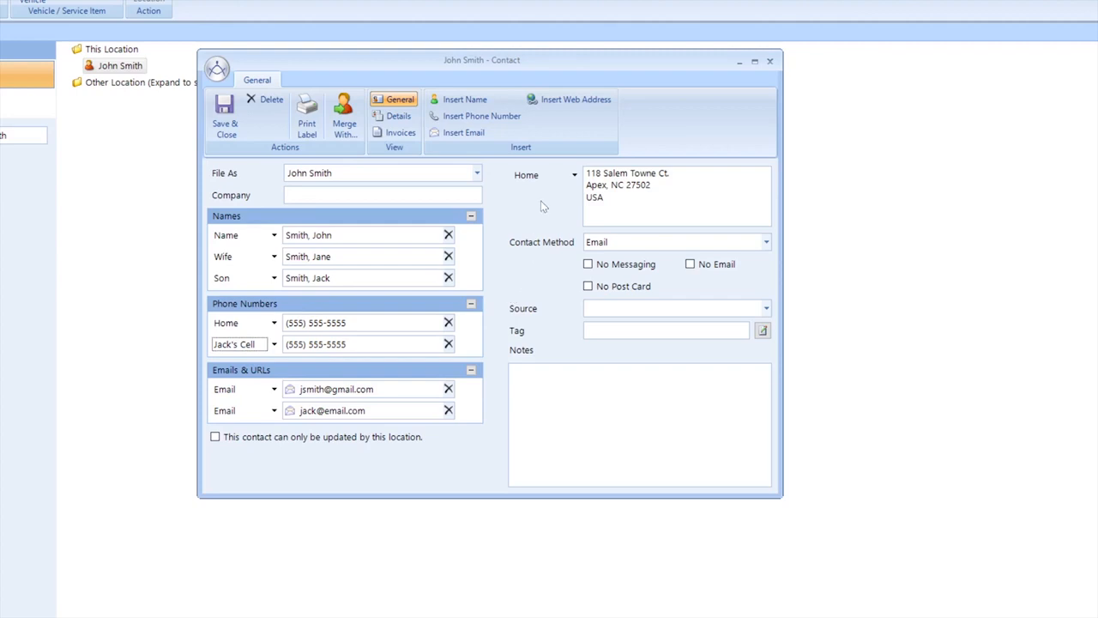
{"action": "left_click", "coordinate": [545, 175]}
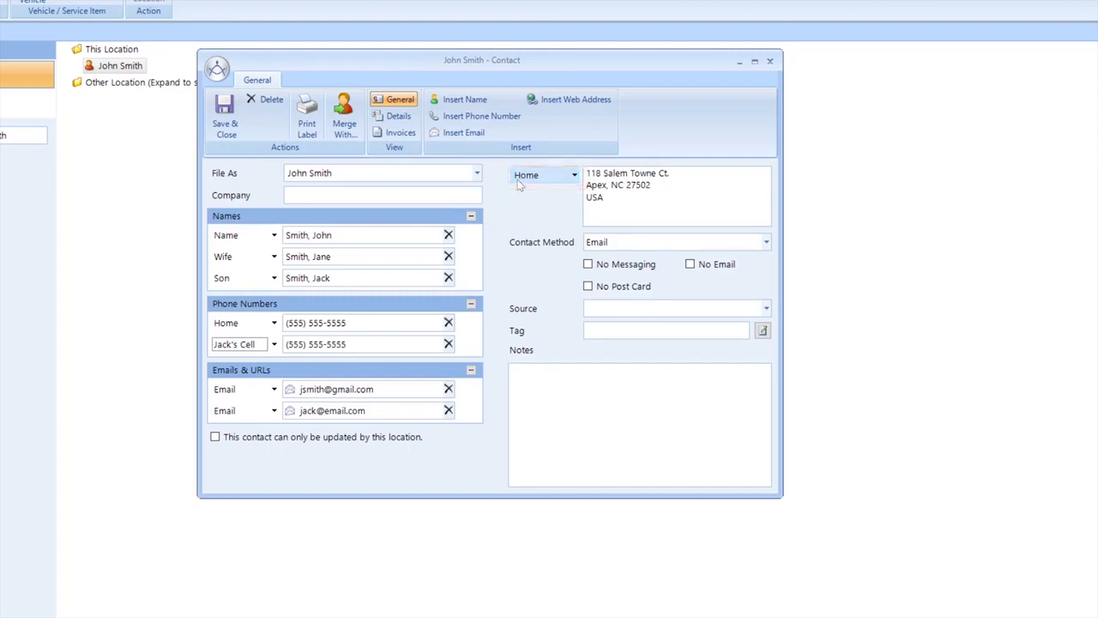
{"action": "left_click", "coordinate": [677, 184]}
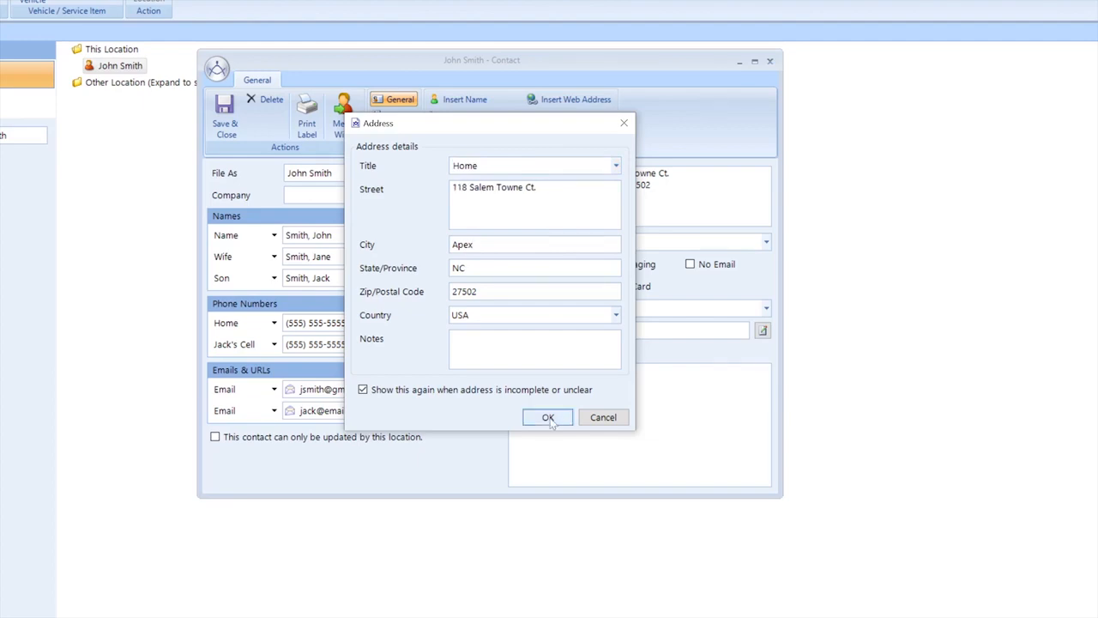
{"action": "left_click", "coordinate": [547, 417]}
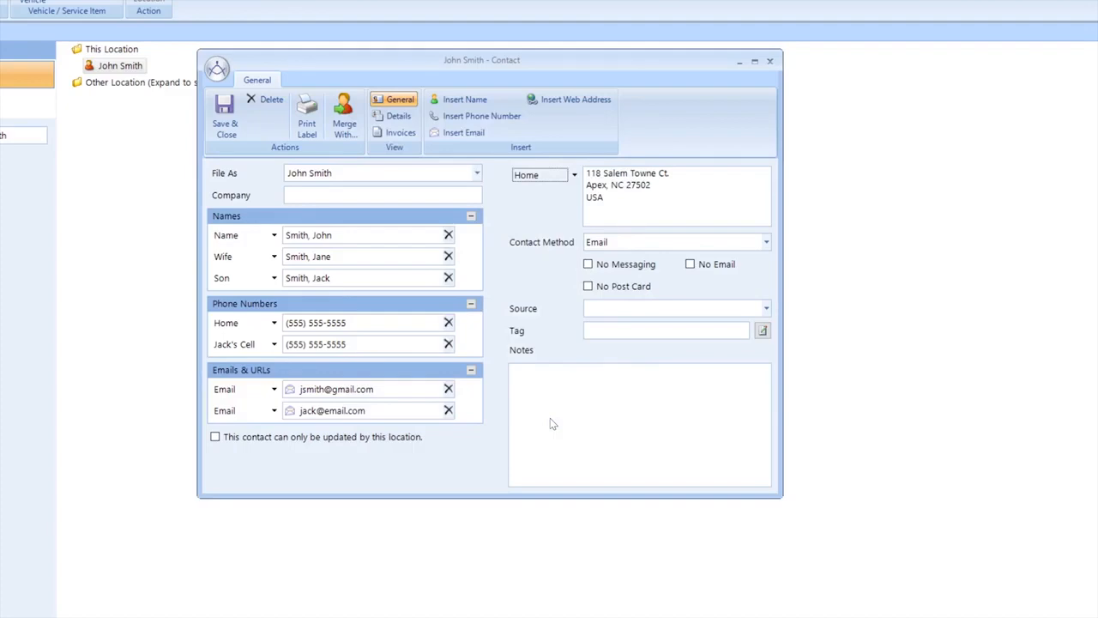
{"action": "mouse_move", "coordinate": [251, 152]}
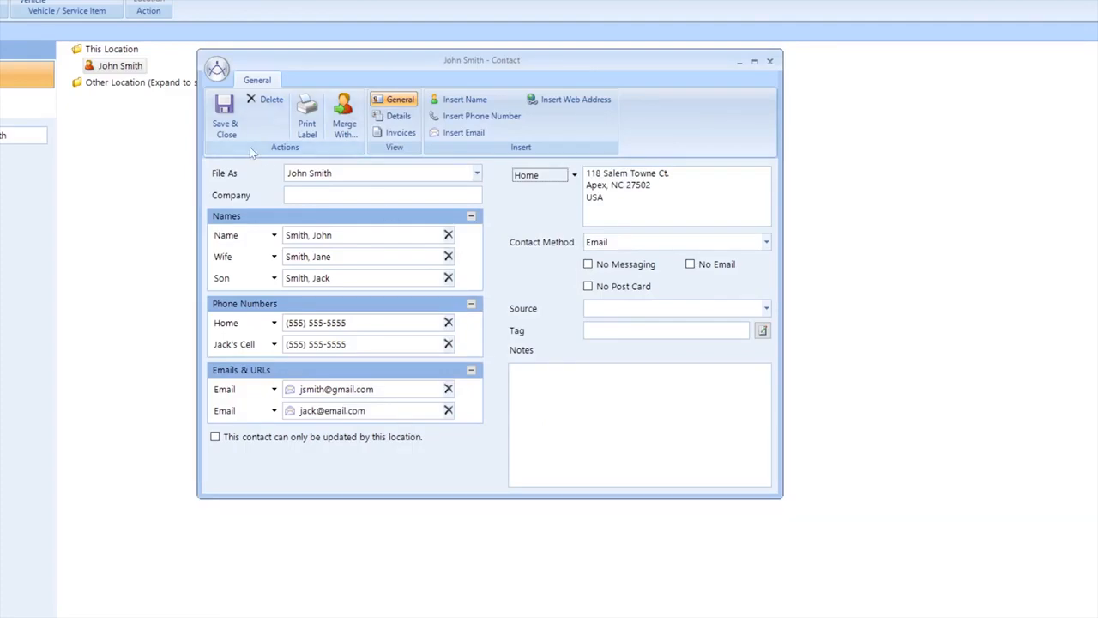